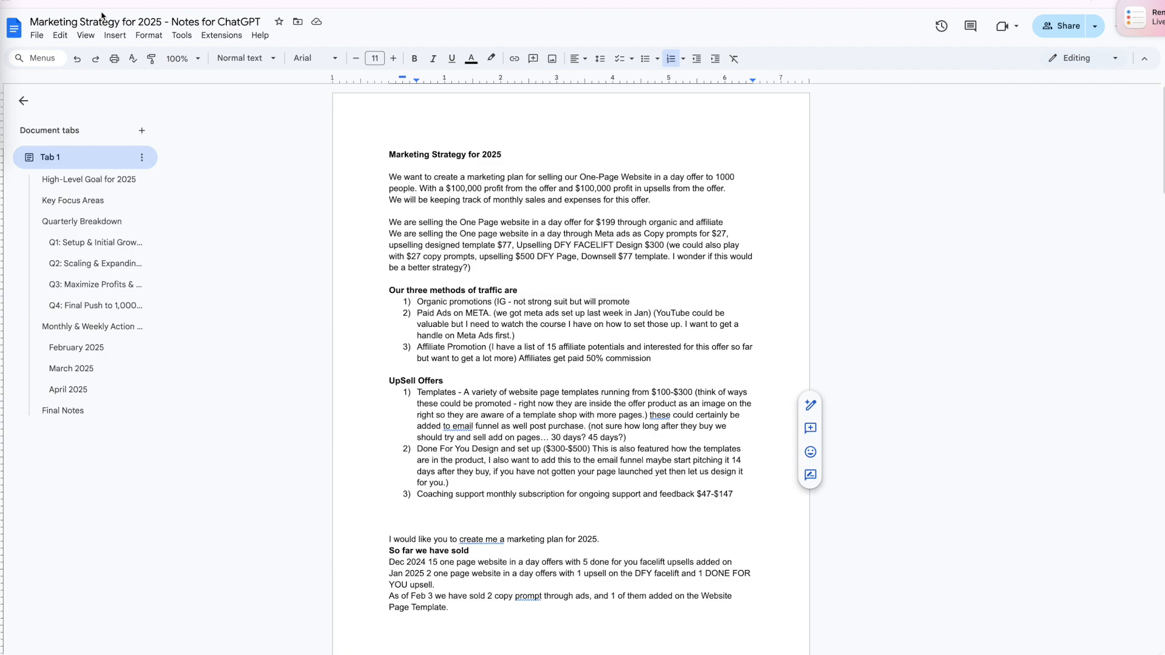
mouse_move(334, 139)
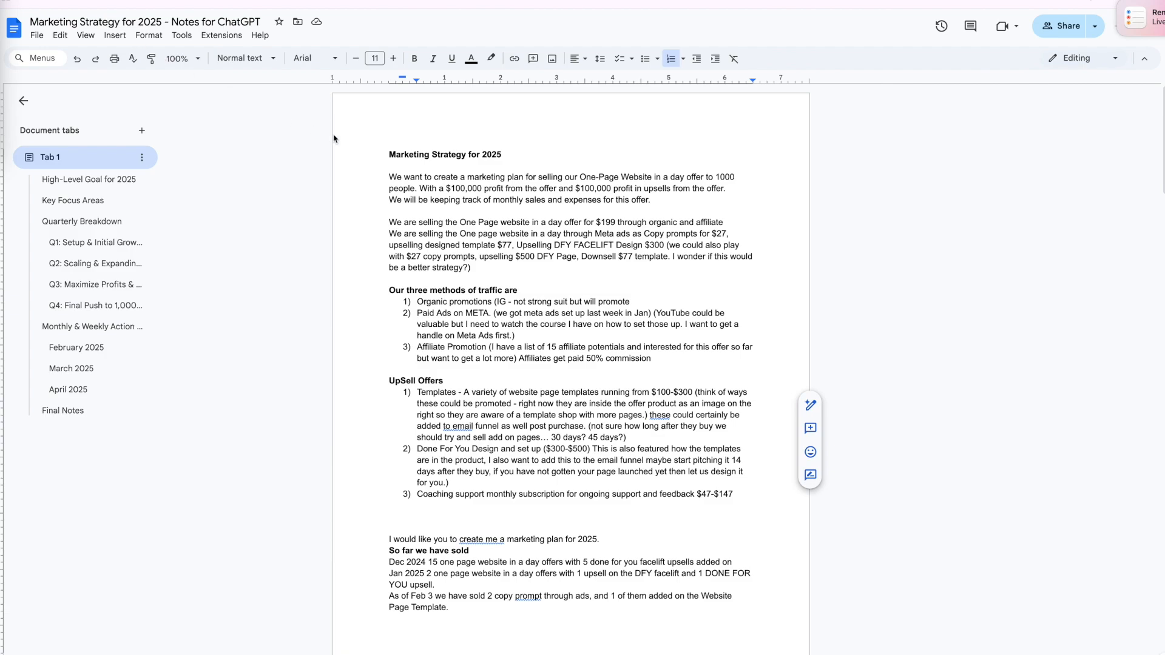
mouse_move(521, 190)
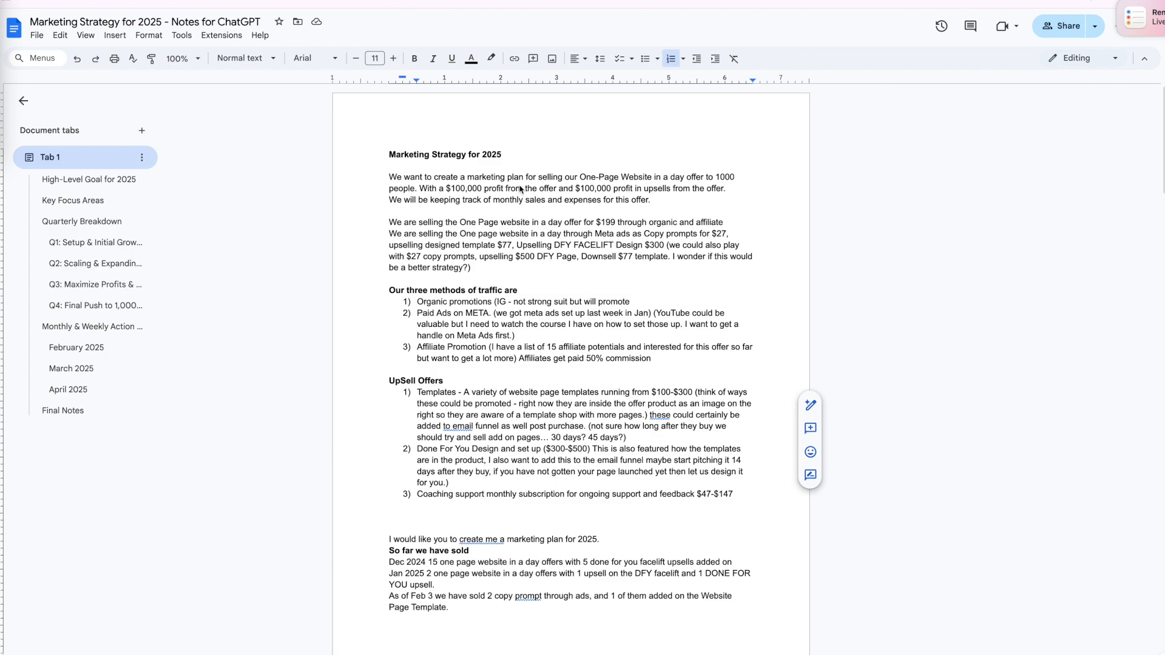
mouse_move(520, 189)
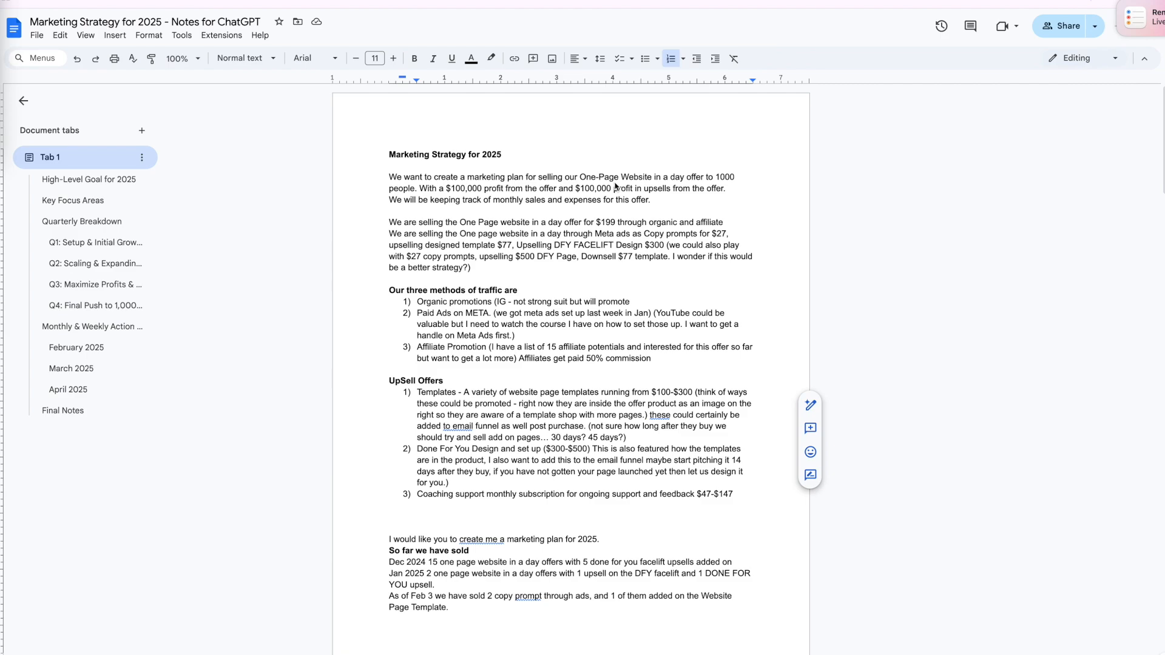
mouse_move(735, 186)
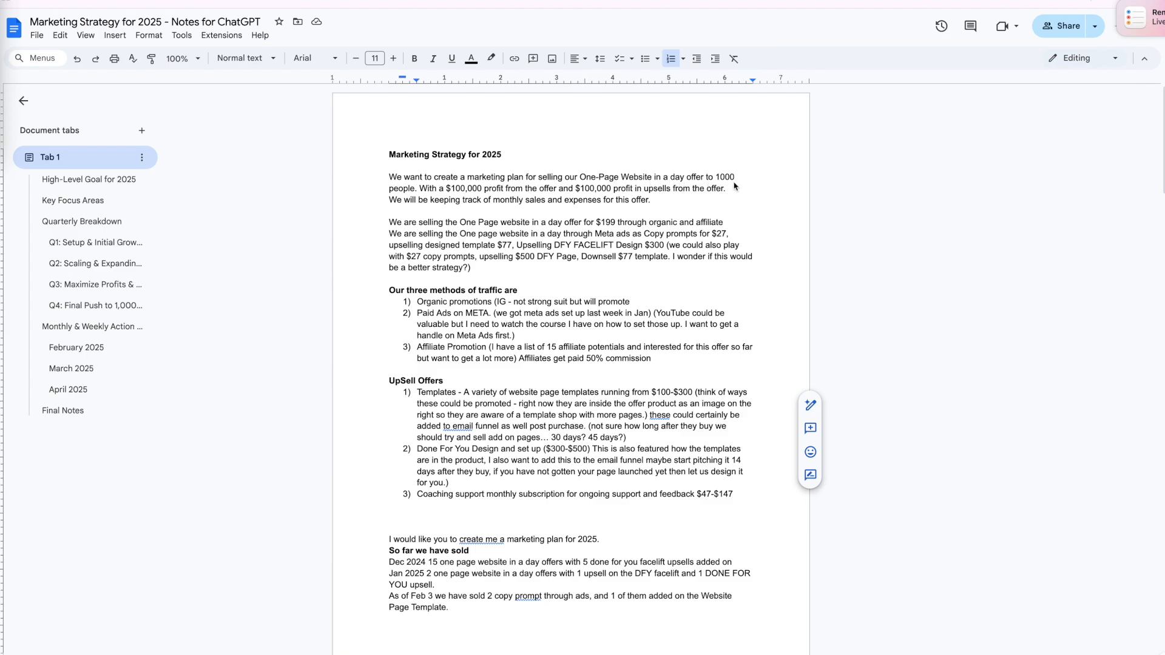
mouse_move(725, 194)
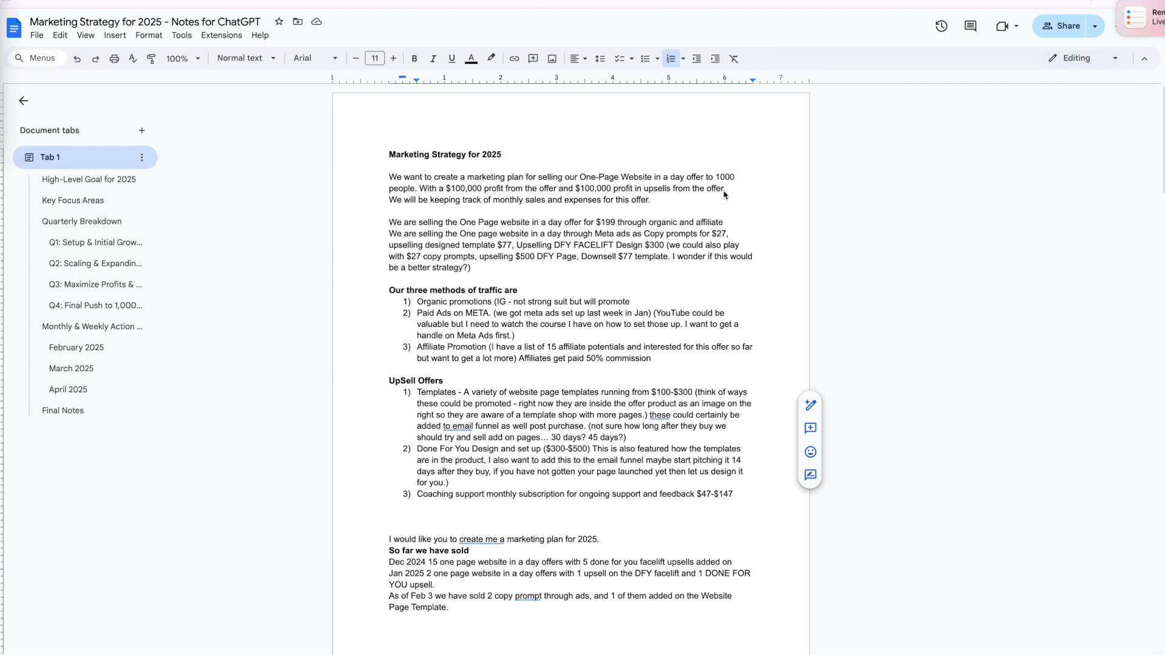
mouse_move(552, 208)
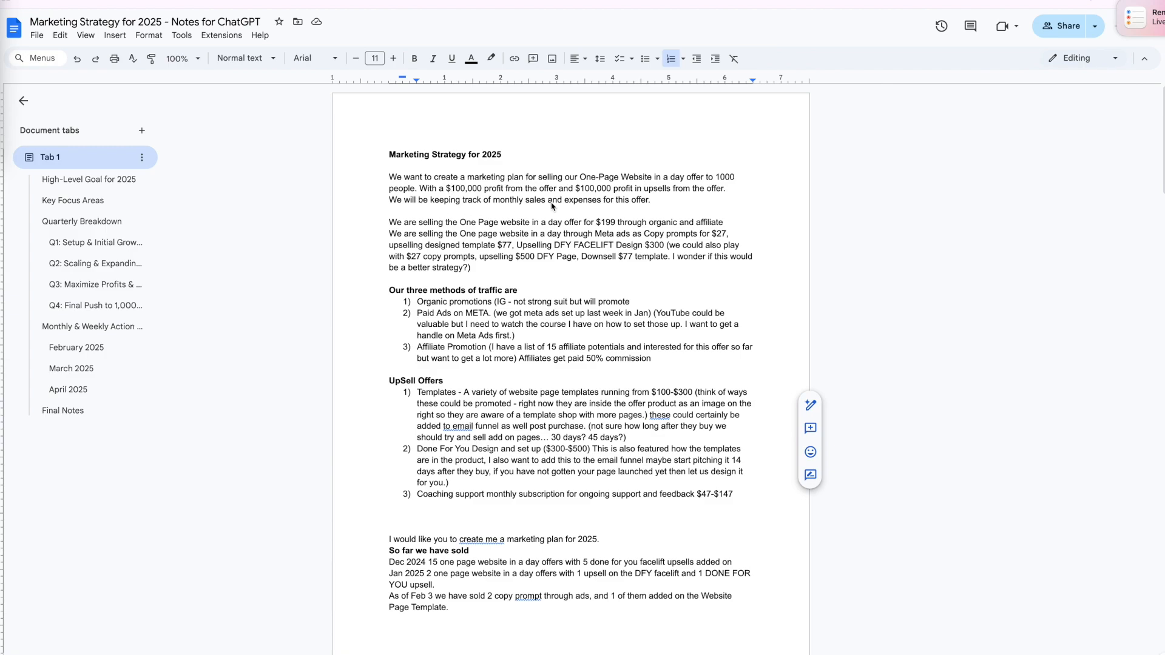
mouse_move(715, 201)
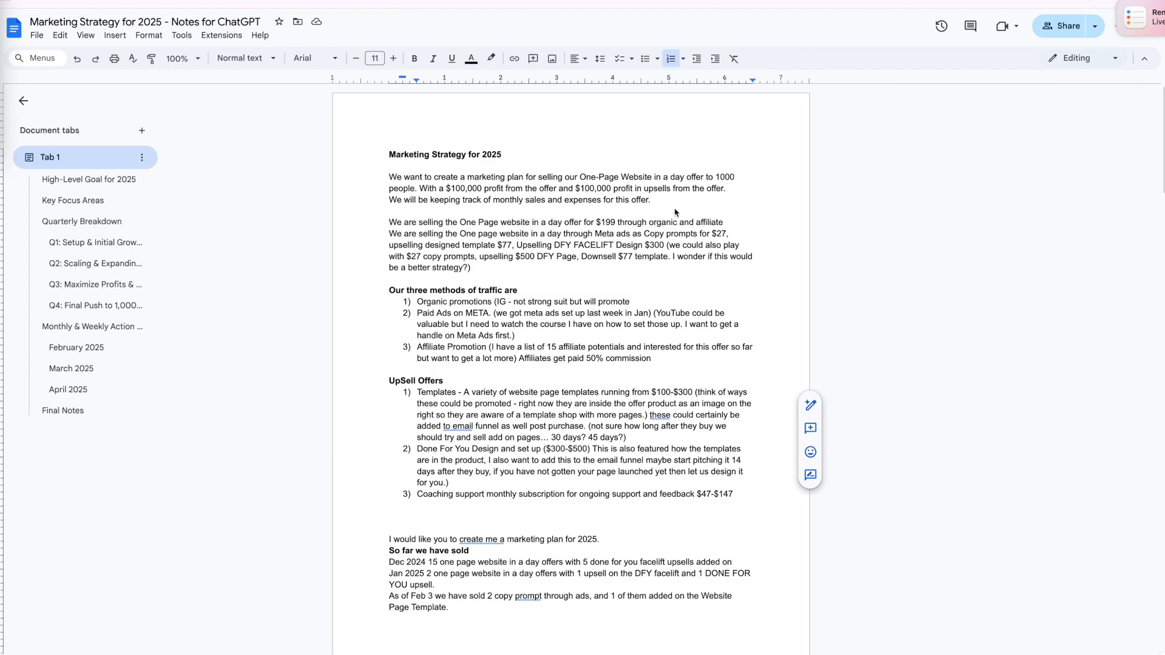
mouse_move(642, 233)
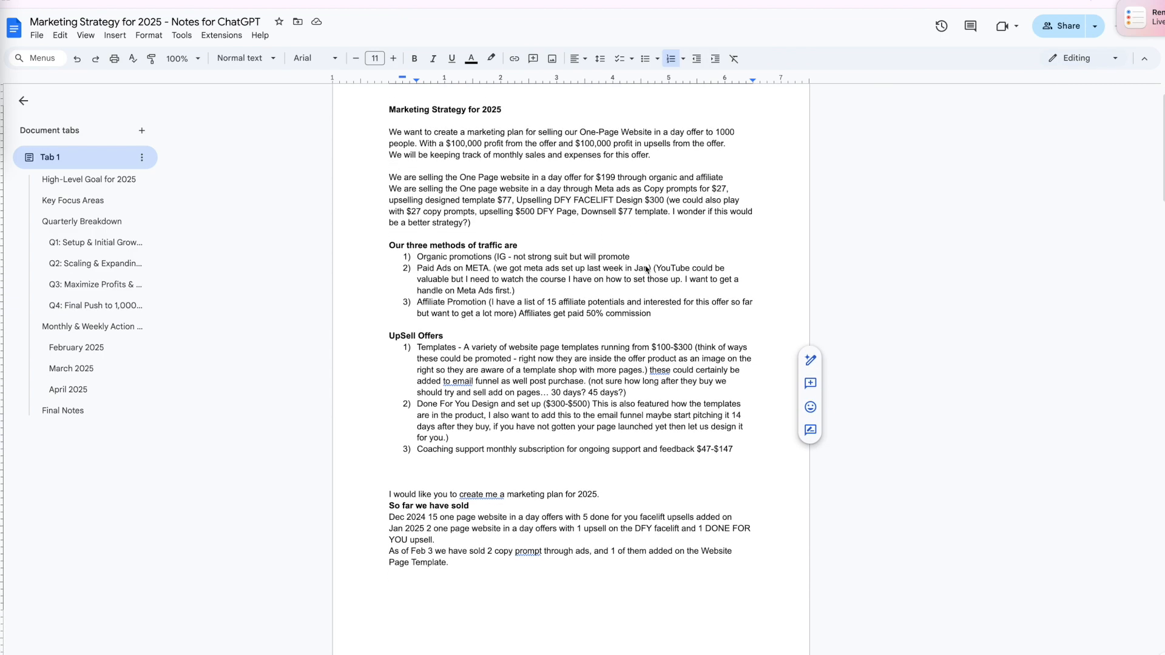
- Scroll past the UpSell Offers to the sales figures and page two's affiliate and YouTube notes
scroll(down, 3)
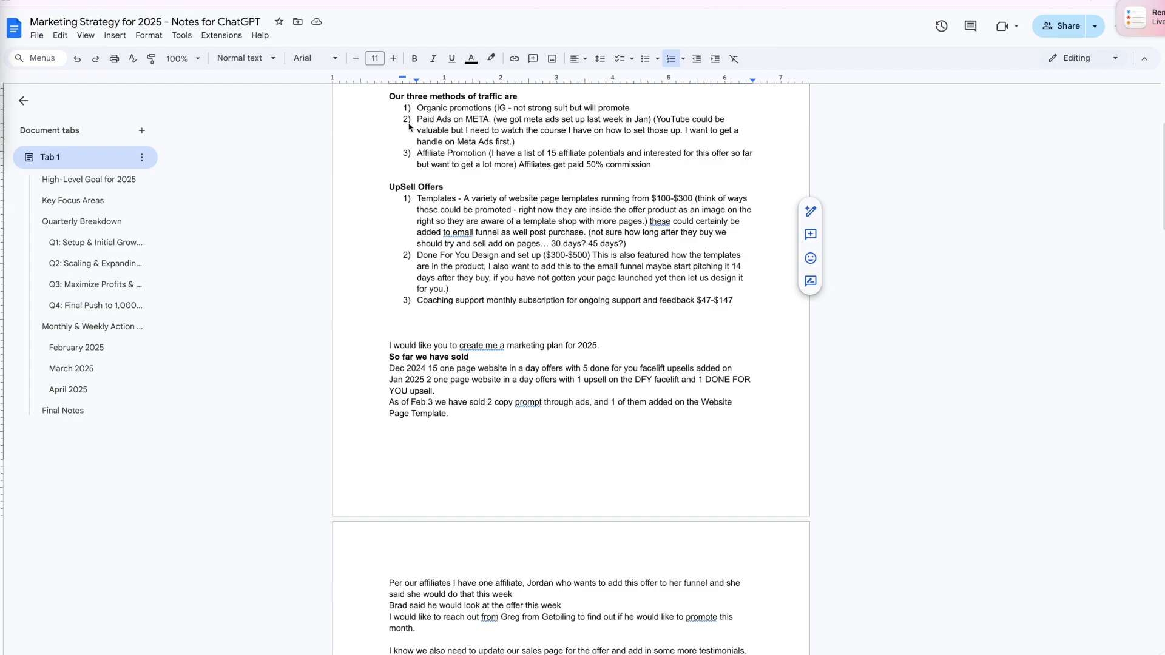
mouse_move(634, 129)
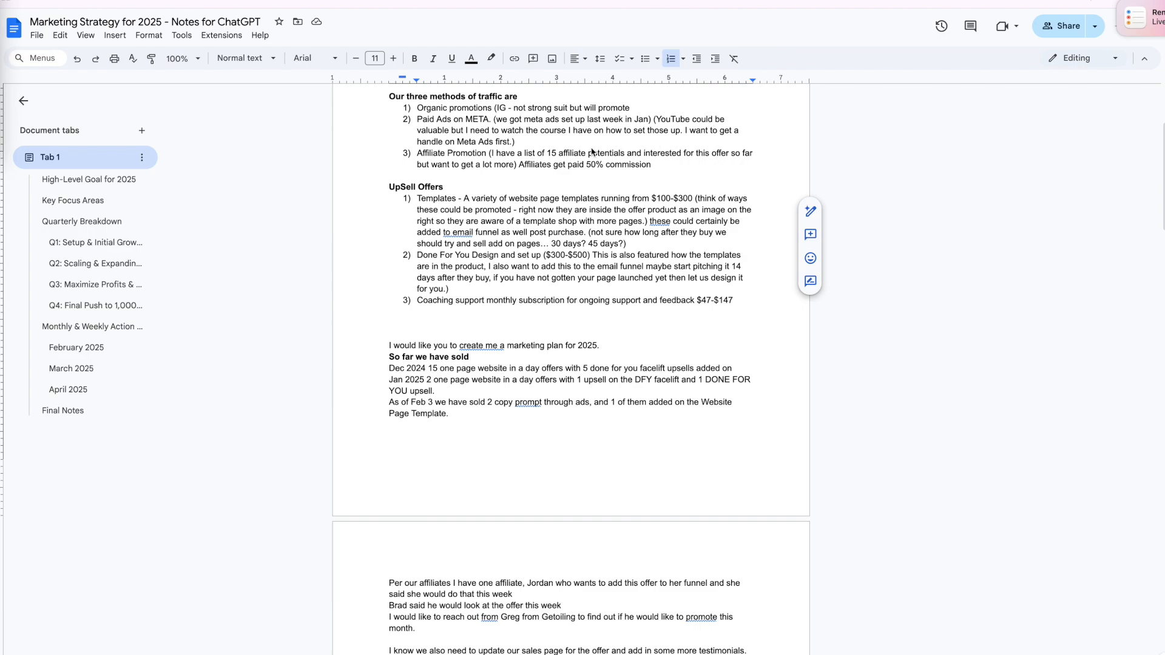
mouse_move(528, 160)
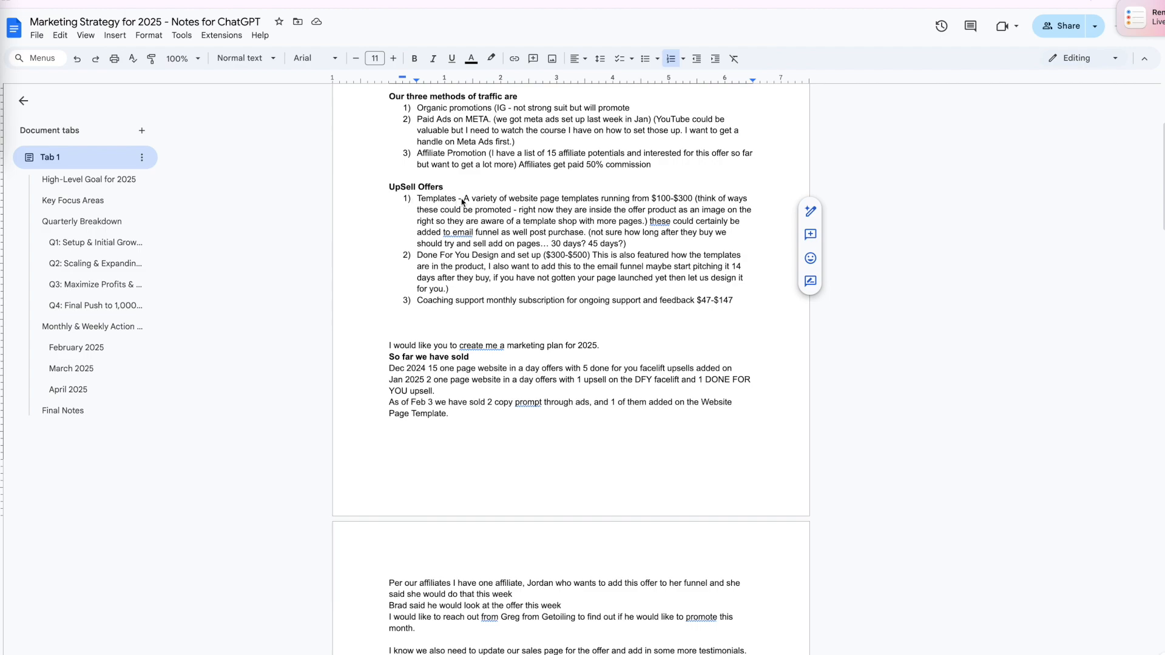
mouse_move(458, 272)
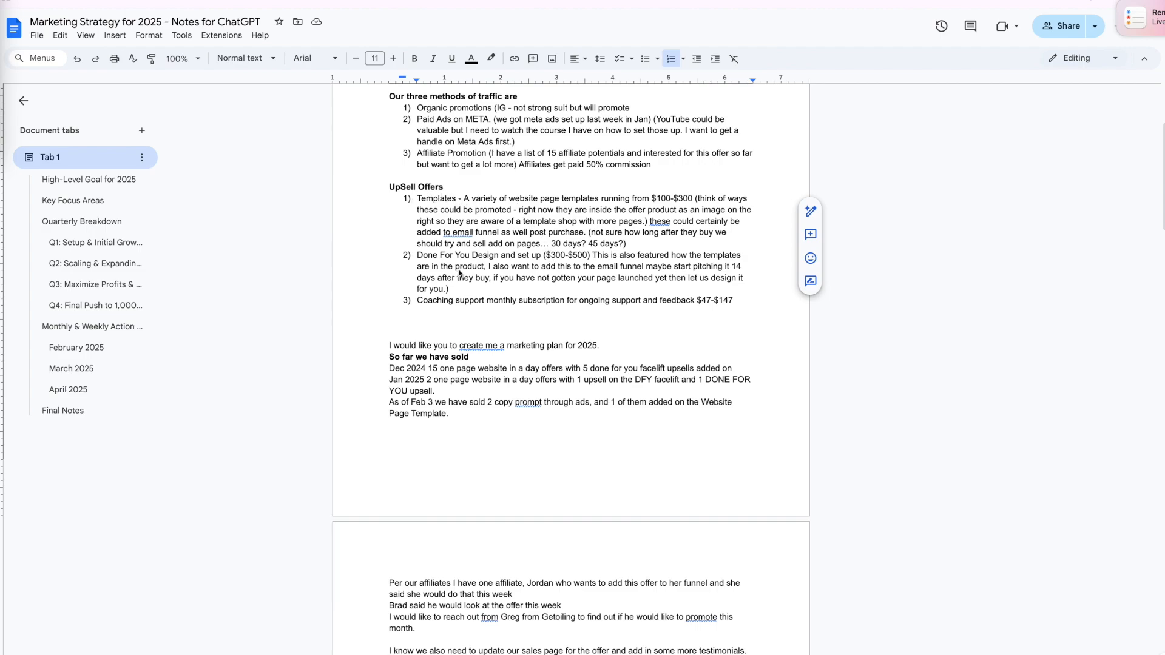
mouse_move(584, 302)
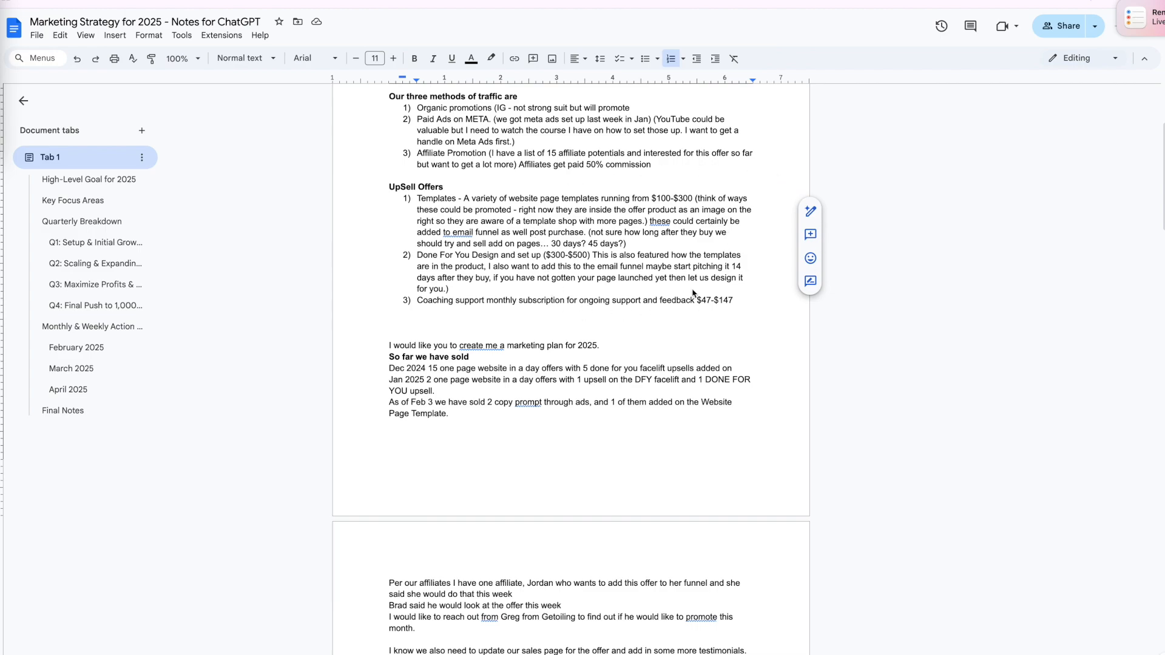
scroll(down, 3)
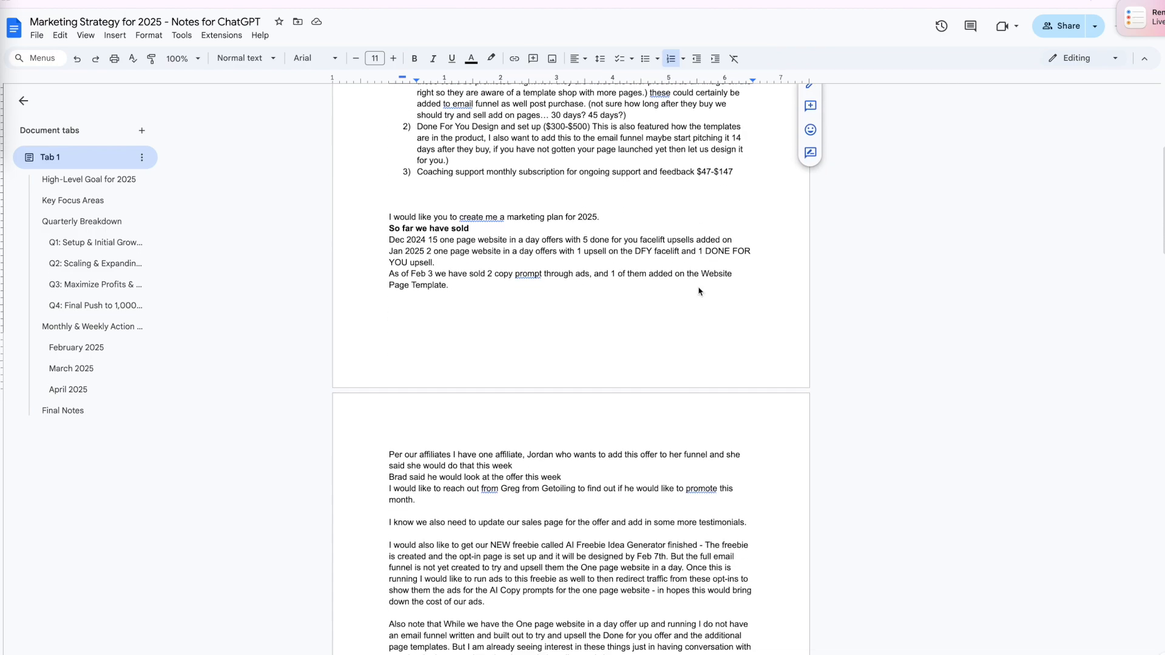
scroll(down, 3)
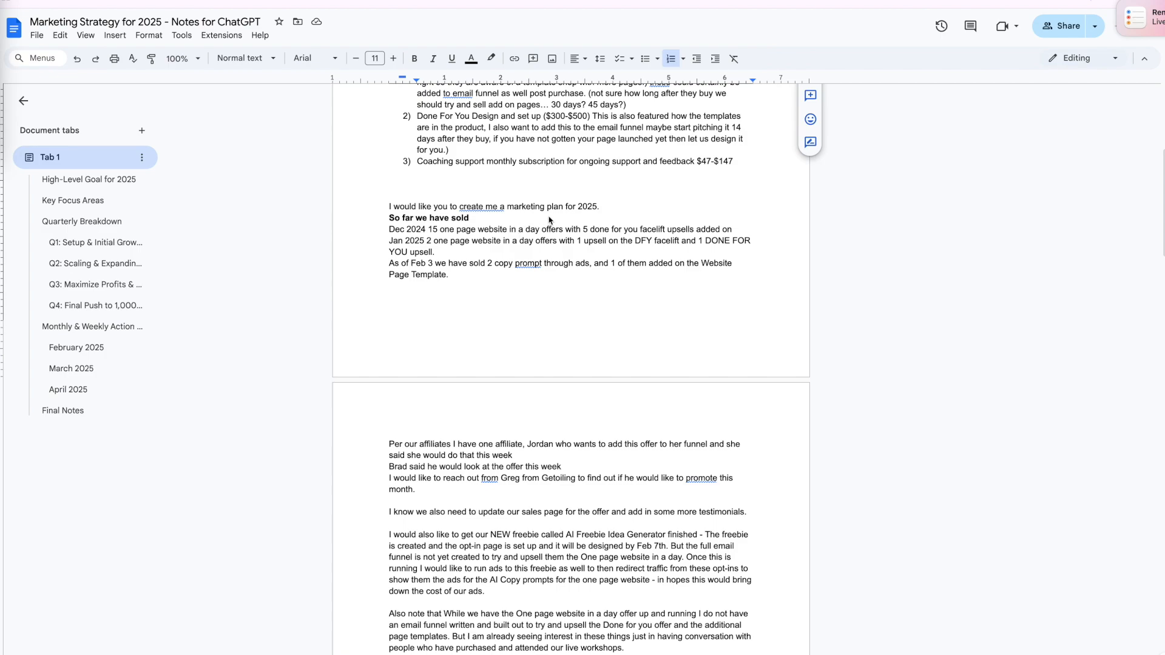
scroll(down, 3)
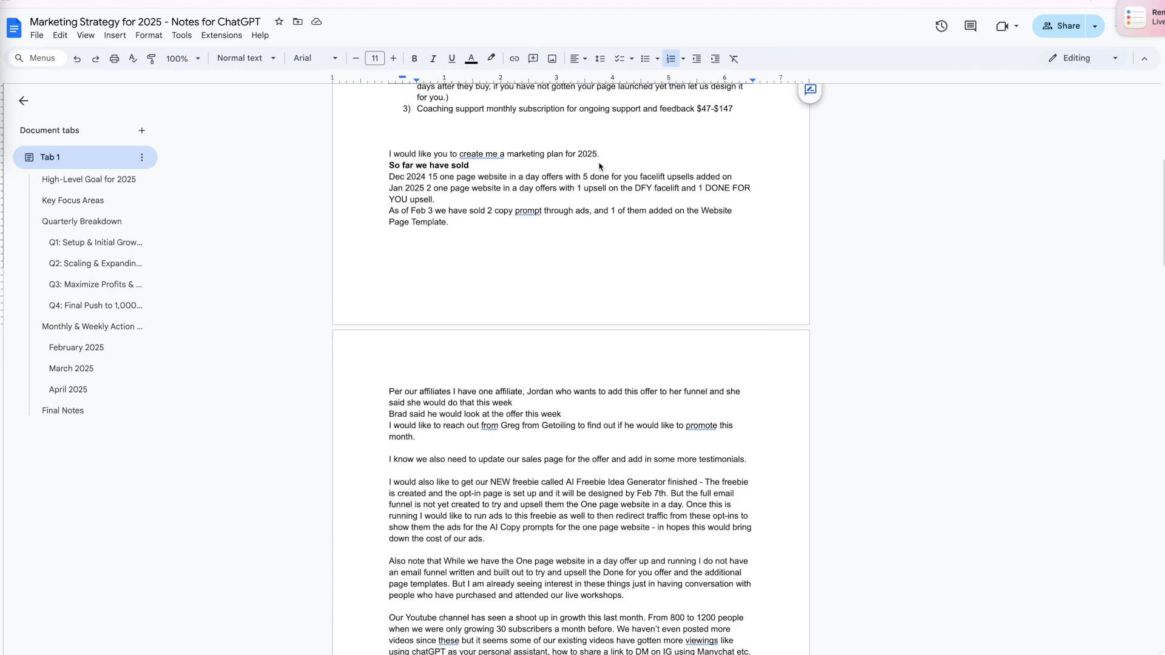
mouse_move(489, 169)
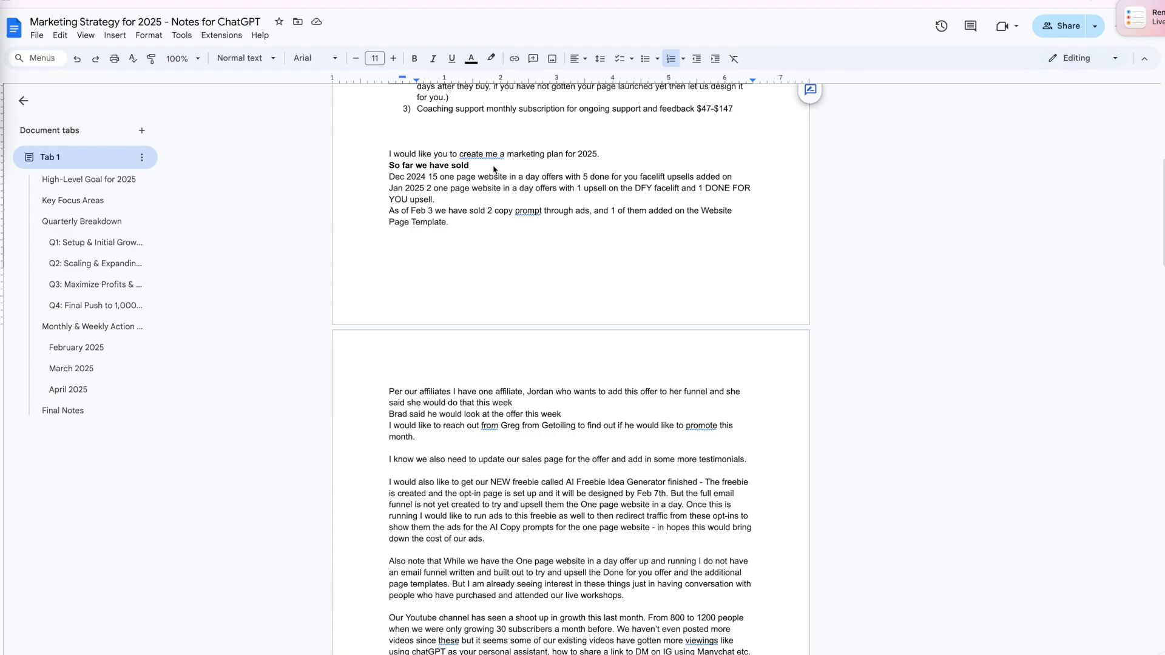
mouse_move(459, 197)
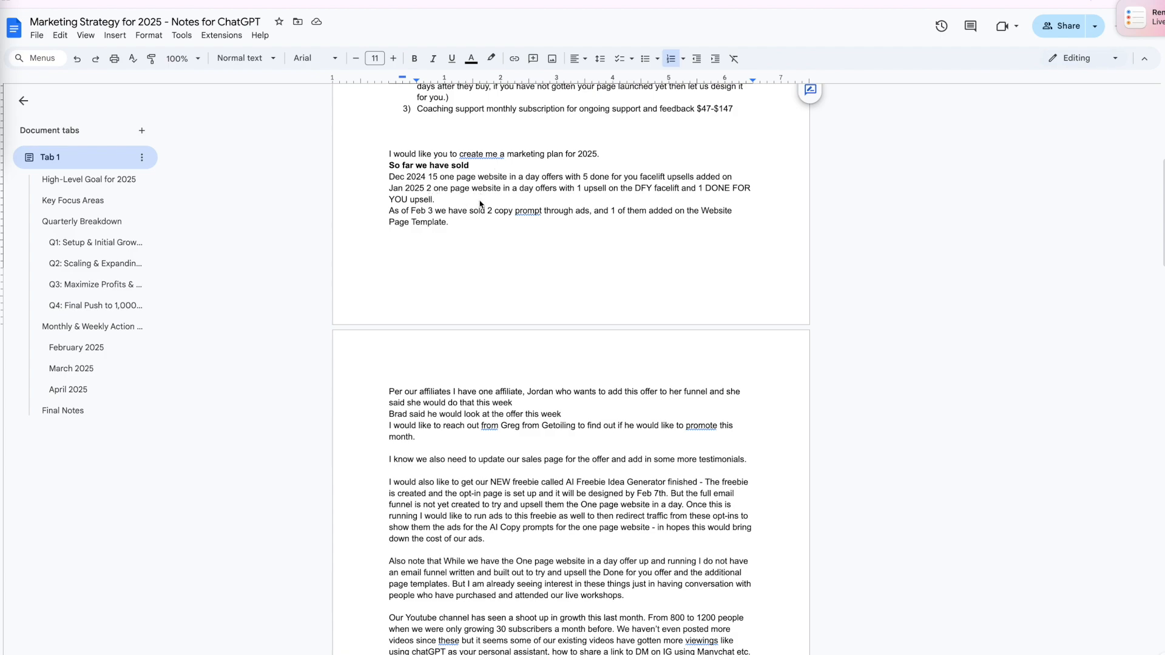
mouse_move(460, 225)
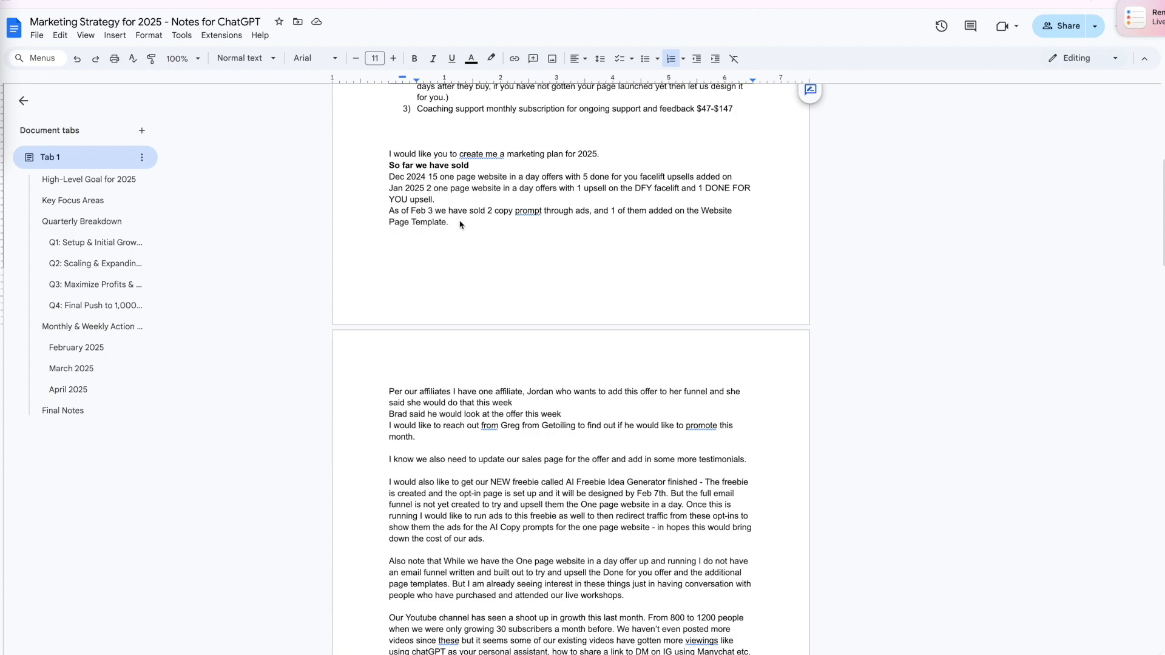
scroll(down, 3)
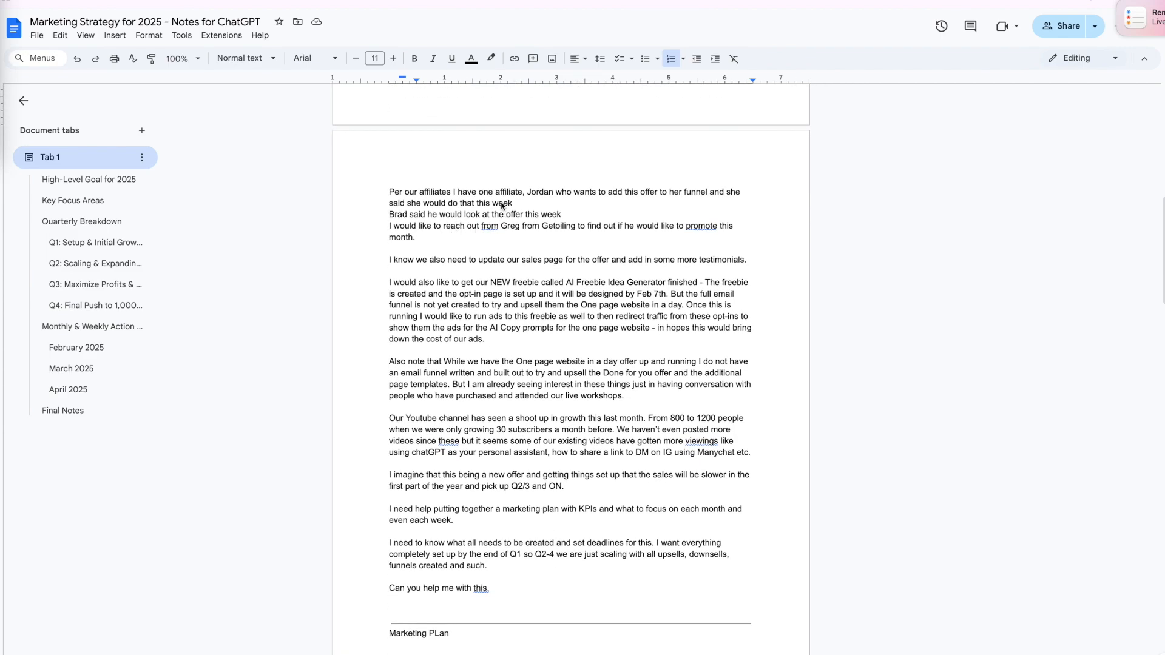
mouse_move(545, 228)
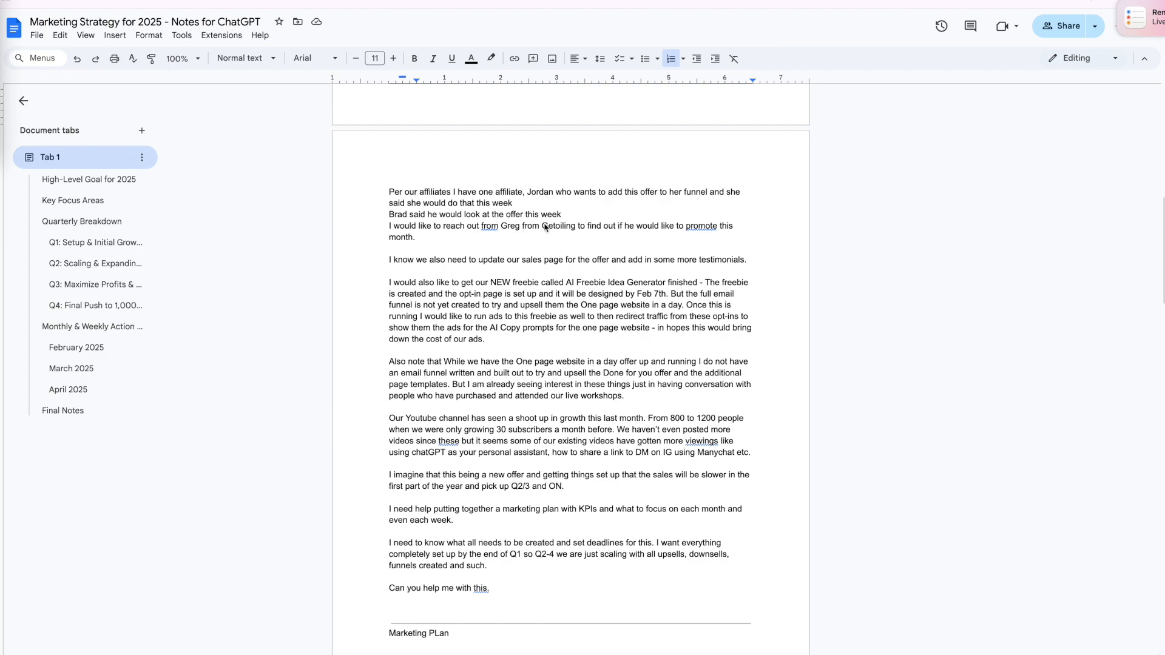
mouse_move(547, 228)
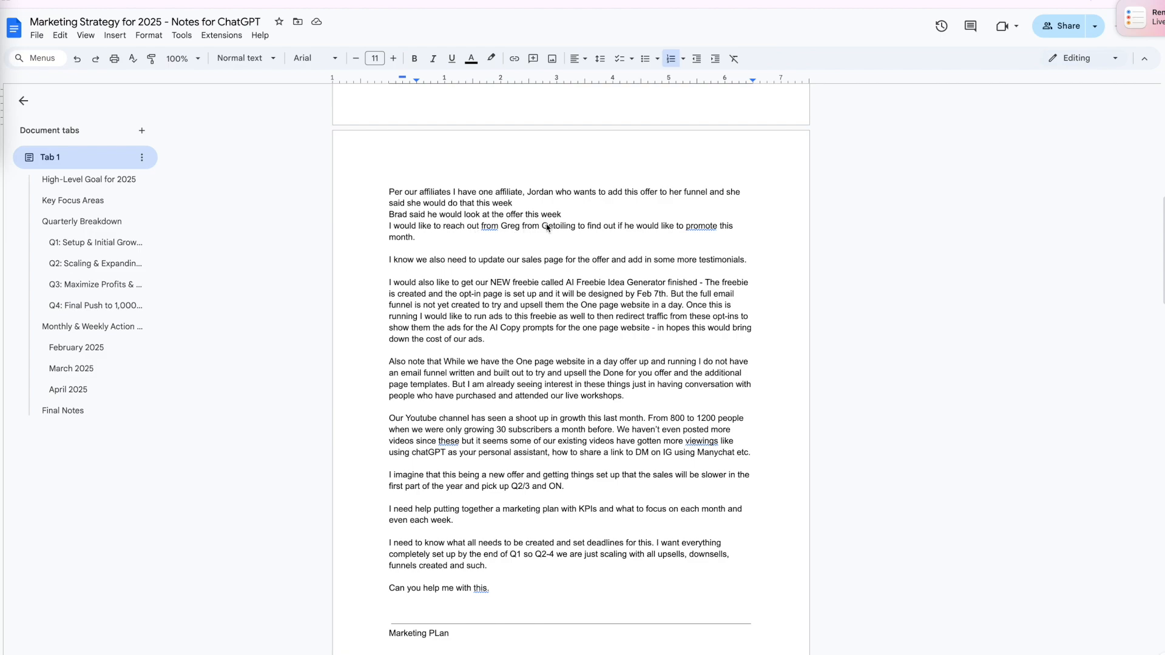
mouse_move(551, 232)
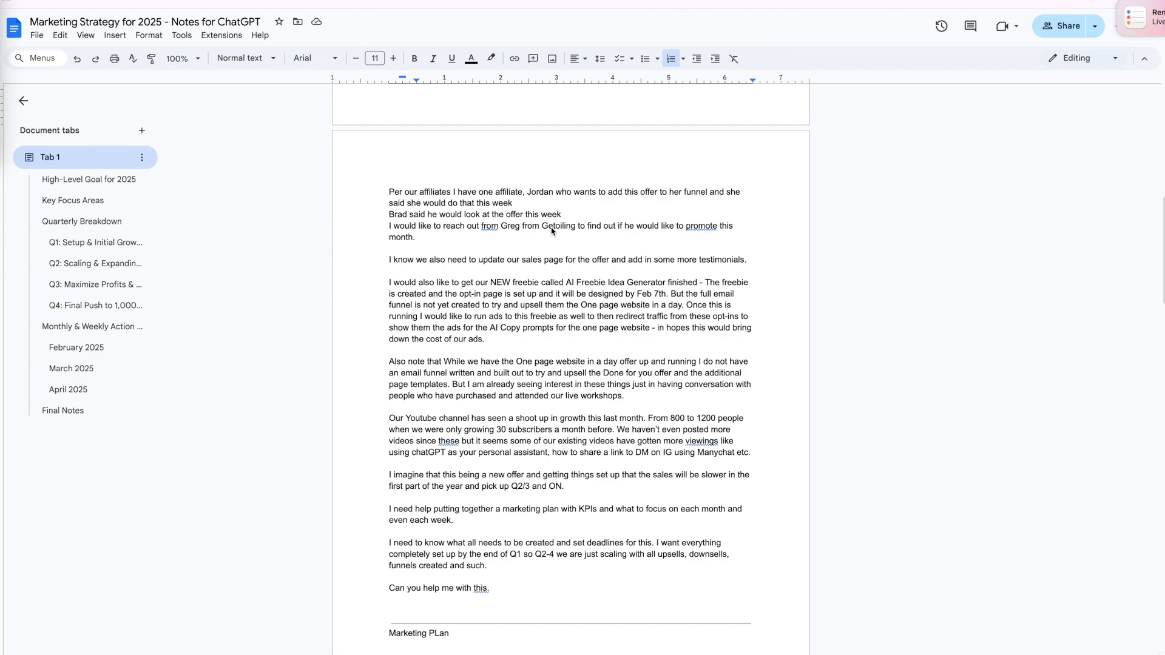
scroll(down, 3)
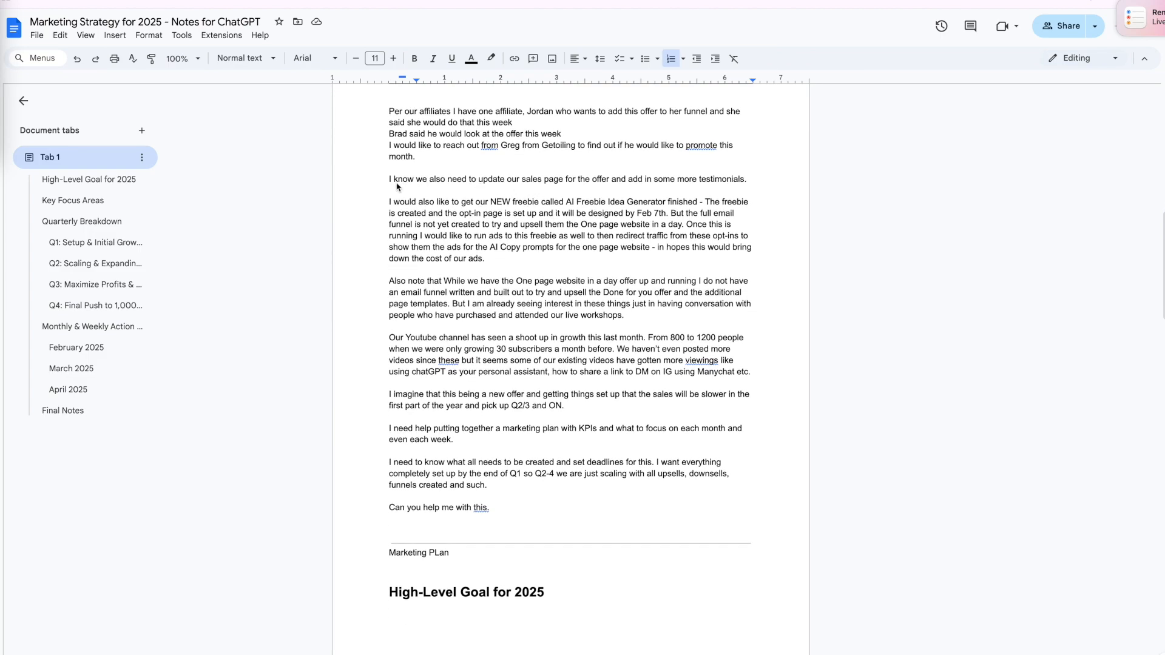
mouse_move(394, 190)
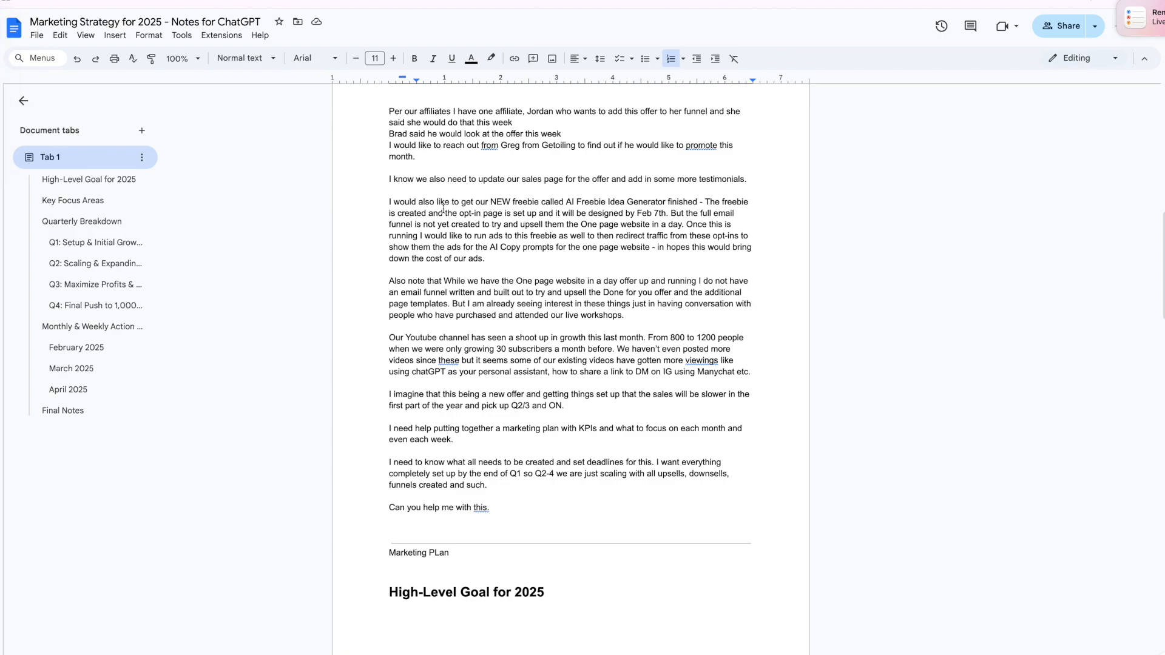
drag(449, 202, 613, 202)
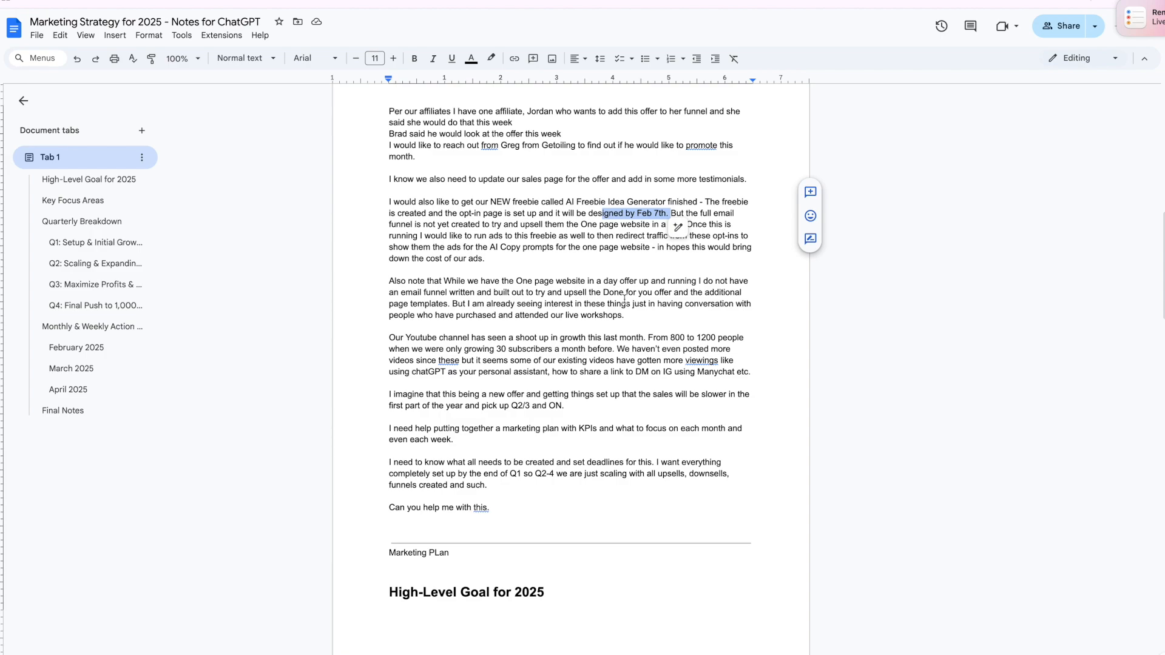
mouse_move(633, 311)
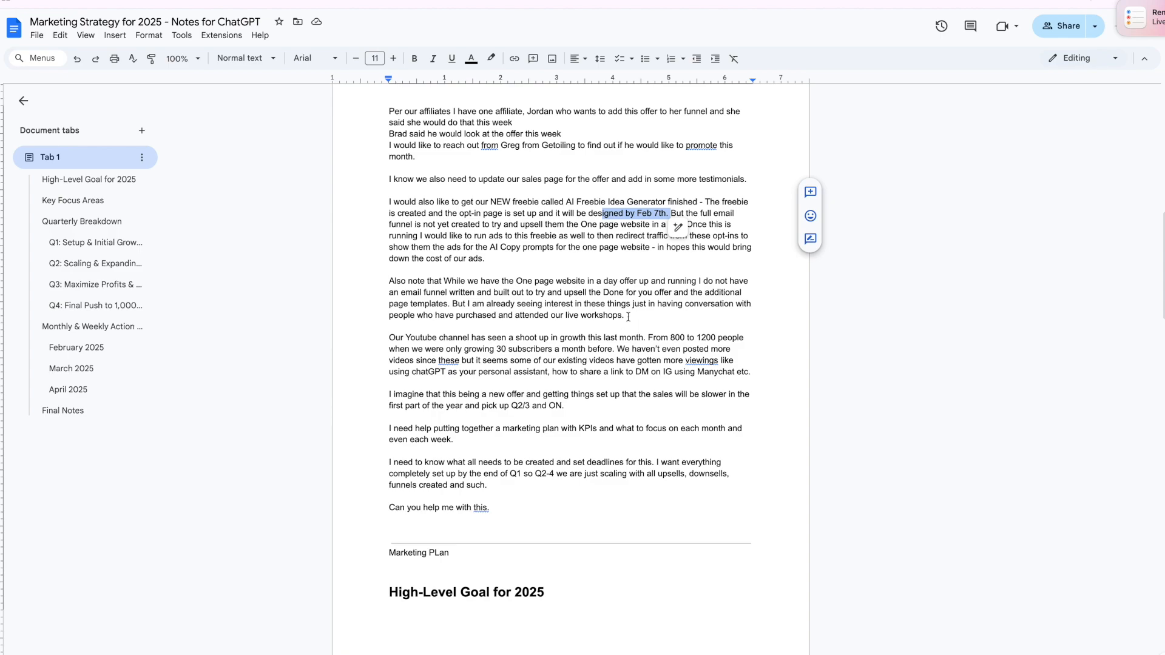
scroll(down, 3)
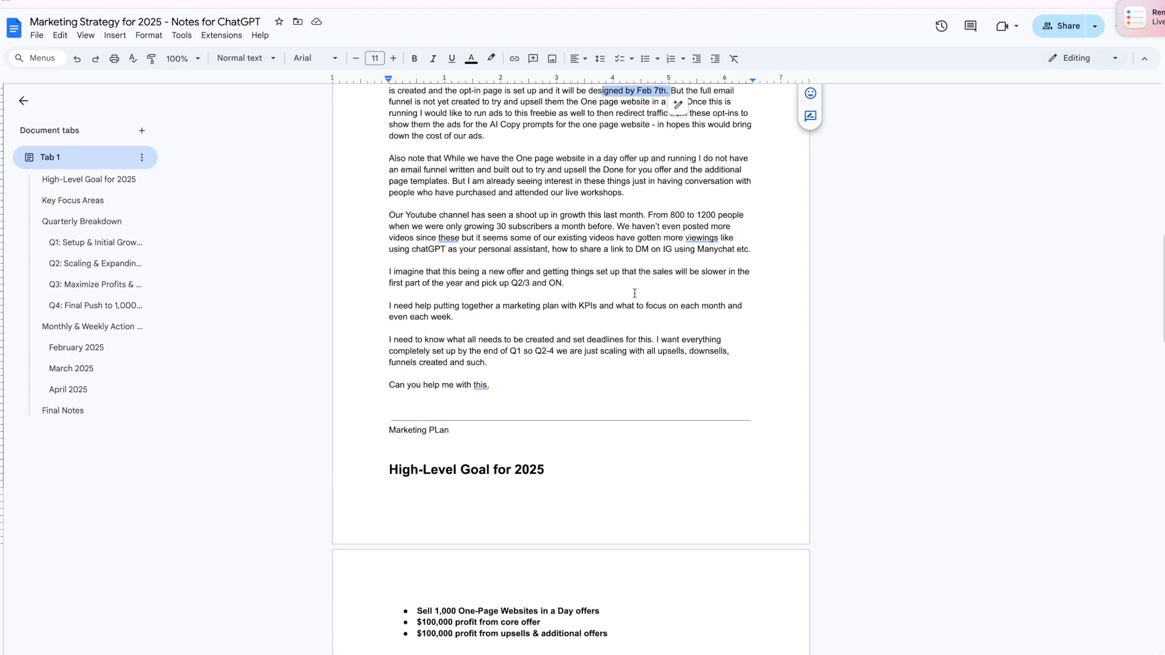
mouse_move(461, 284)
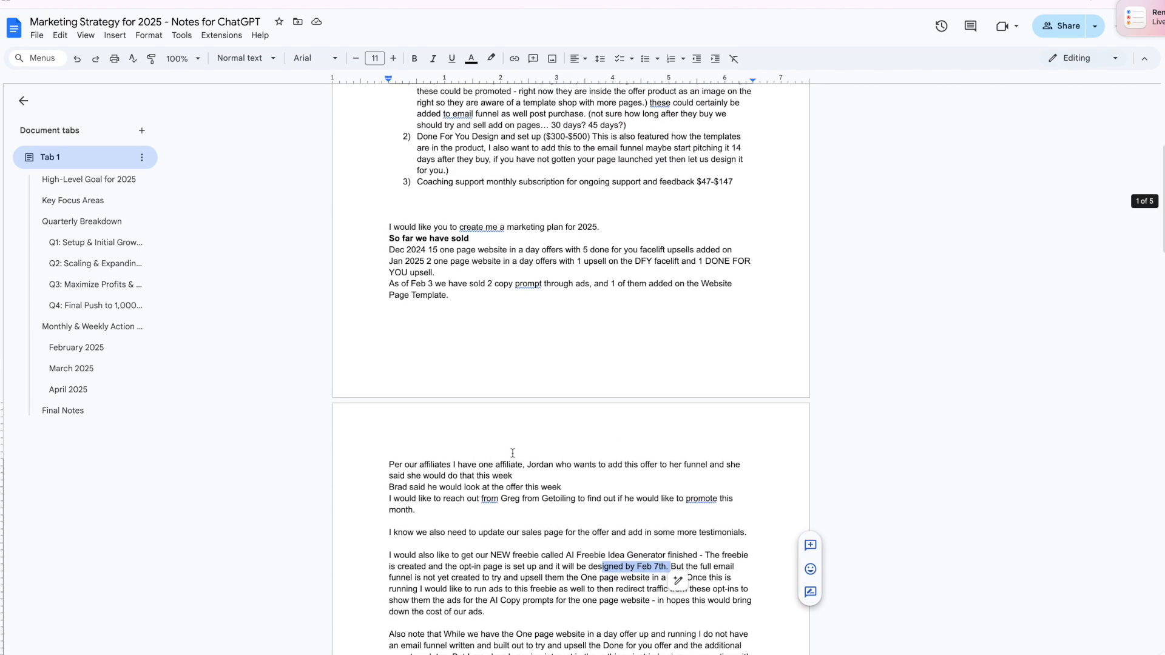
scroll(down, 3)
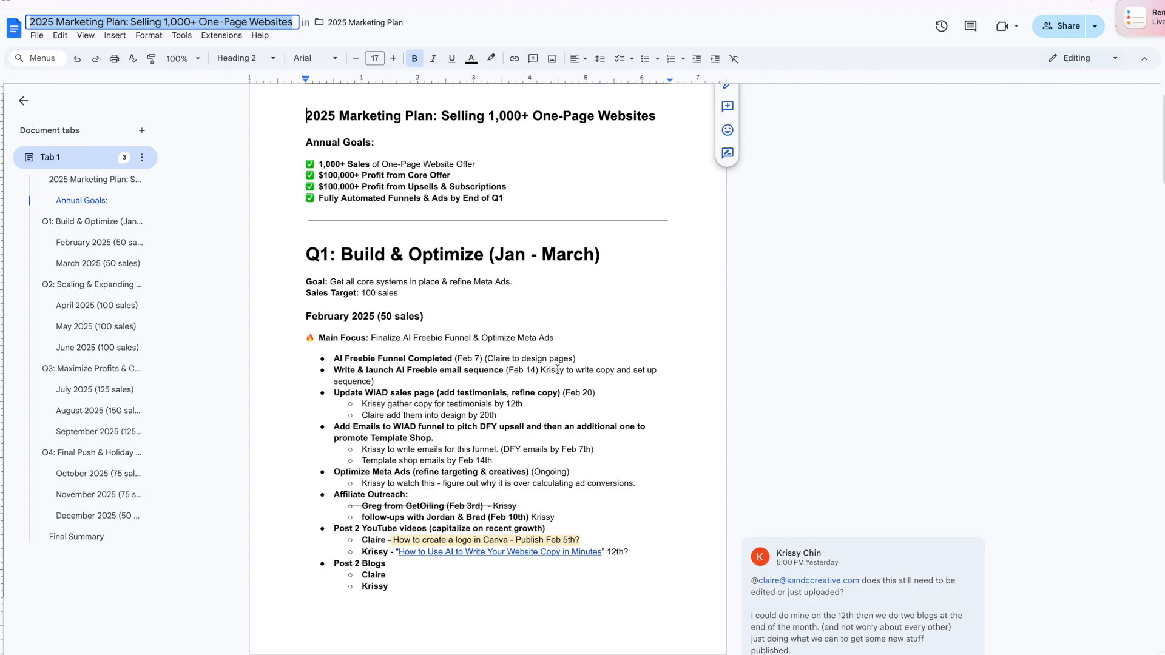
- Scroll the 2025 Marketing Plan to February's opt-in rate, cost per lead and conversion KPIs
scroll(down, 3)
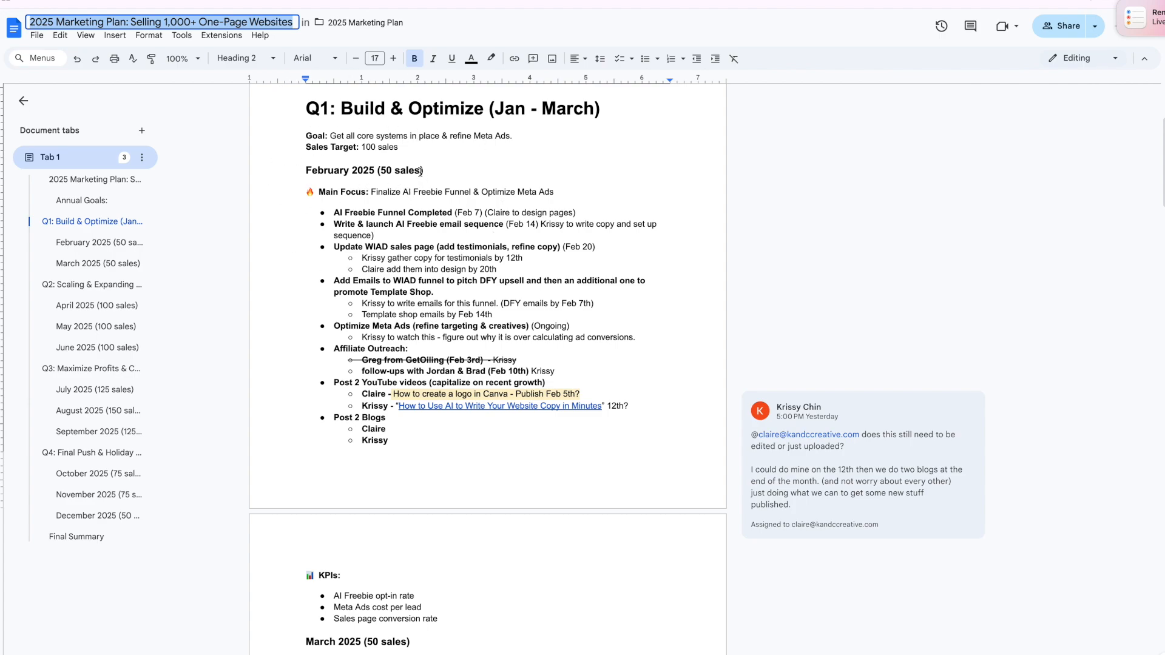
scroll(down, 3)
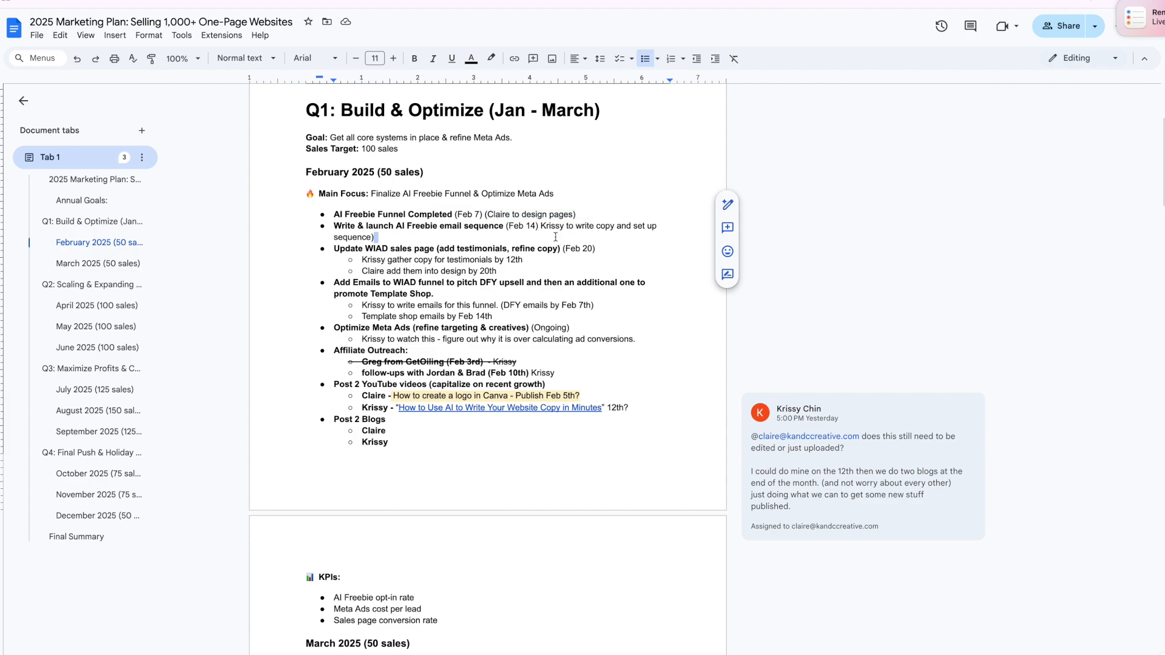
mouse_move(502, 271)
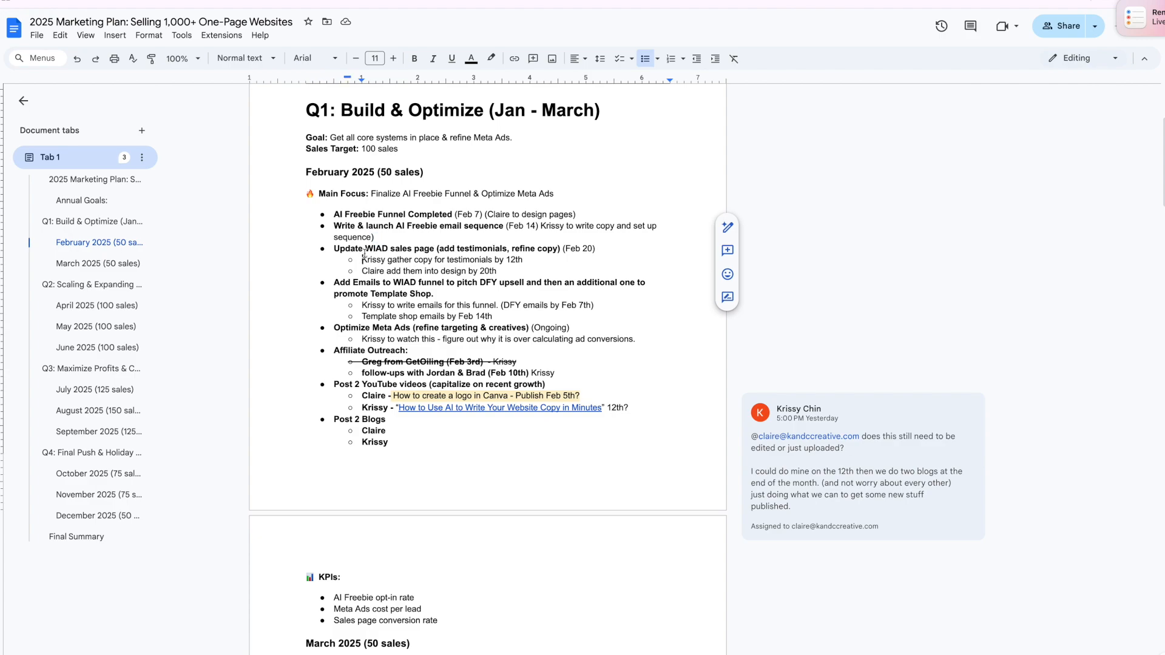
scroll(down, 3)
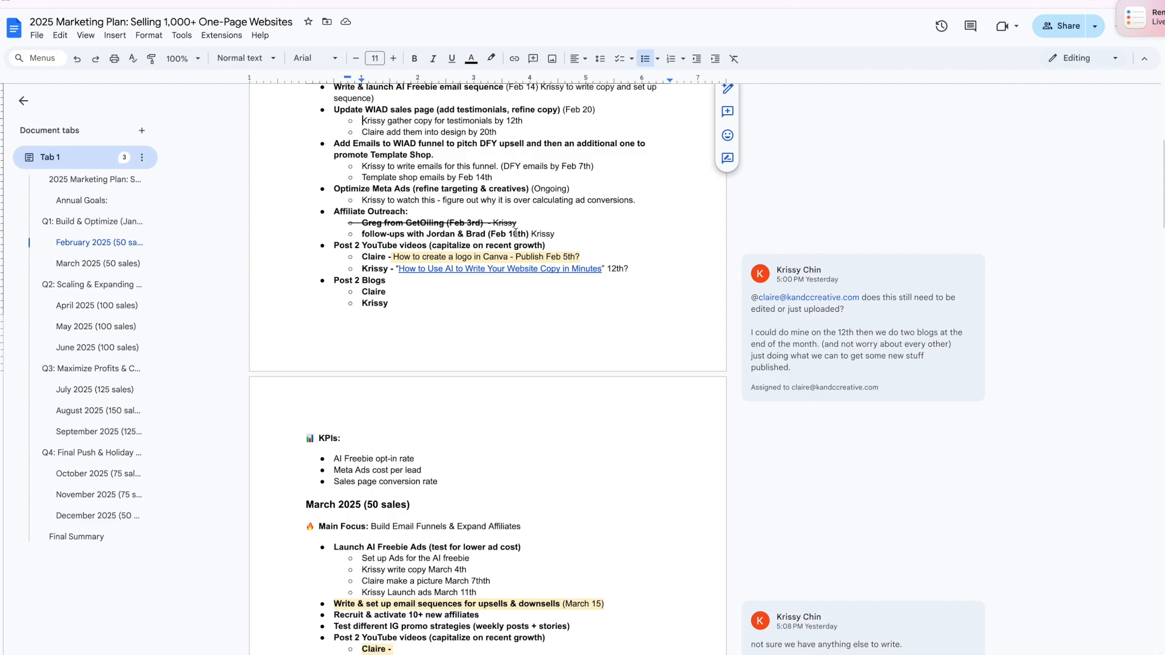
scroll(down, 3)
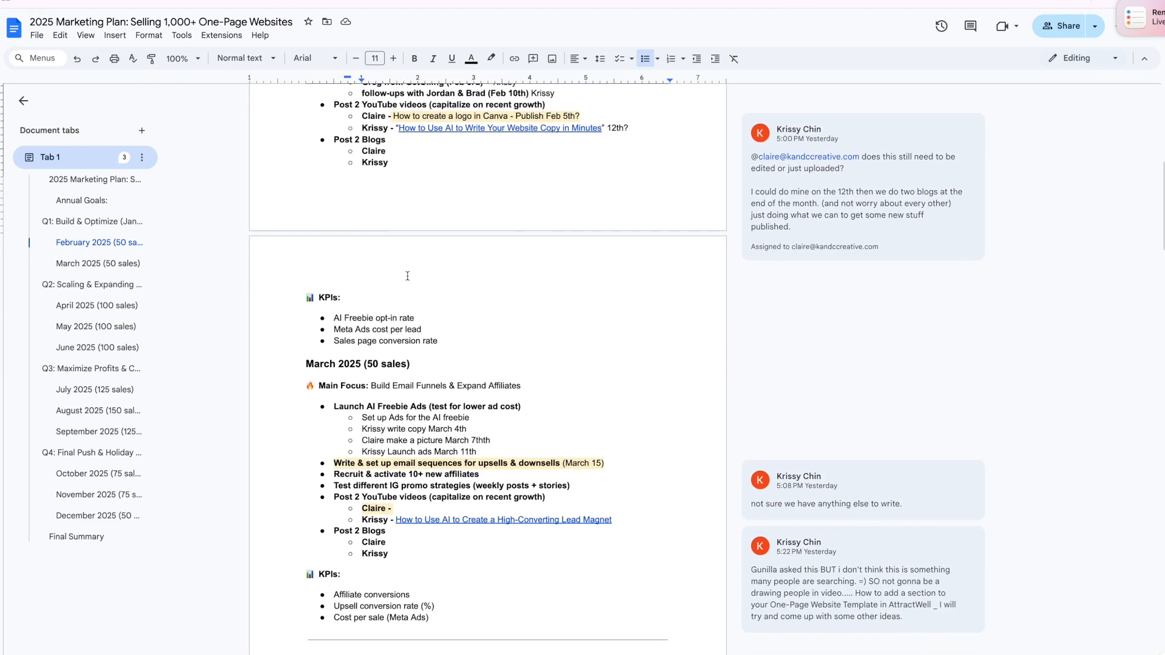
scroll(down, 3)
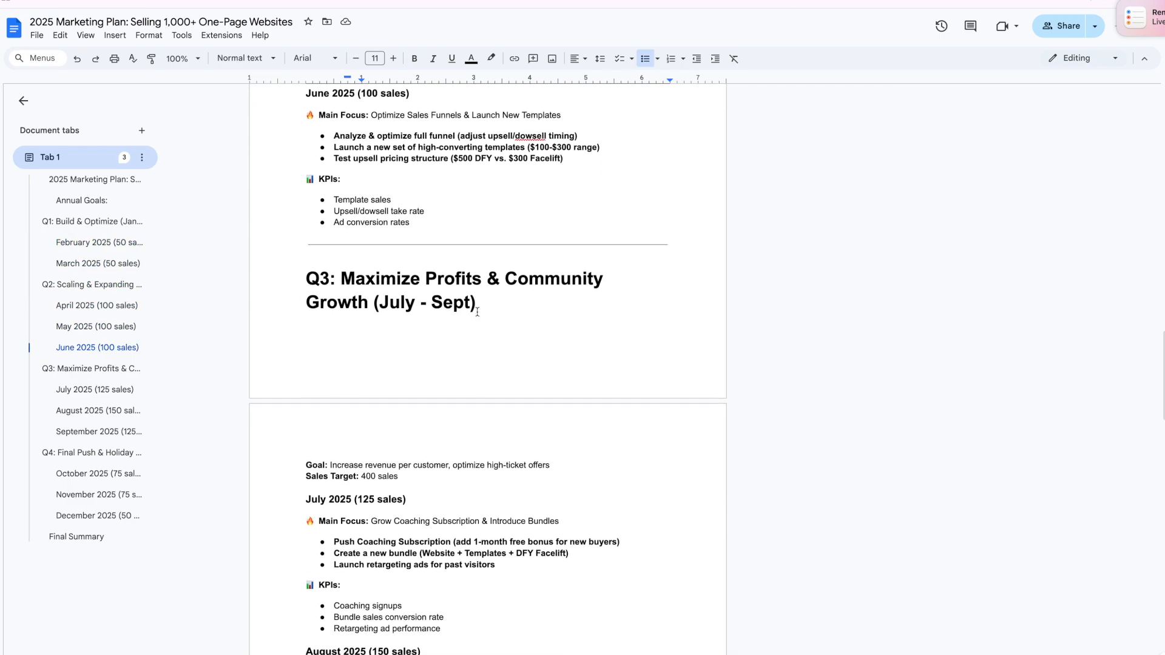
scroll(down, 3)
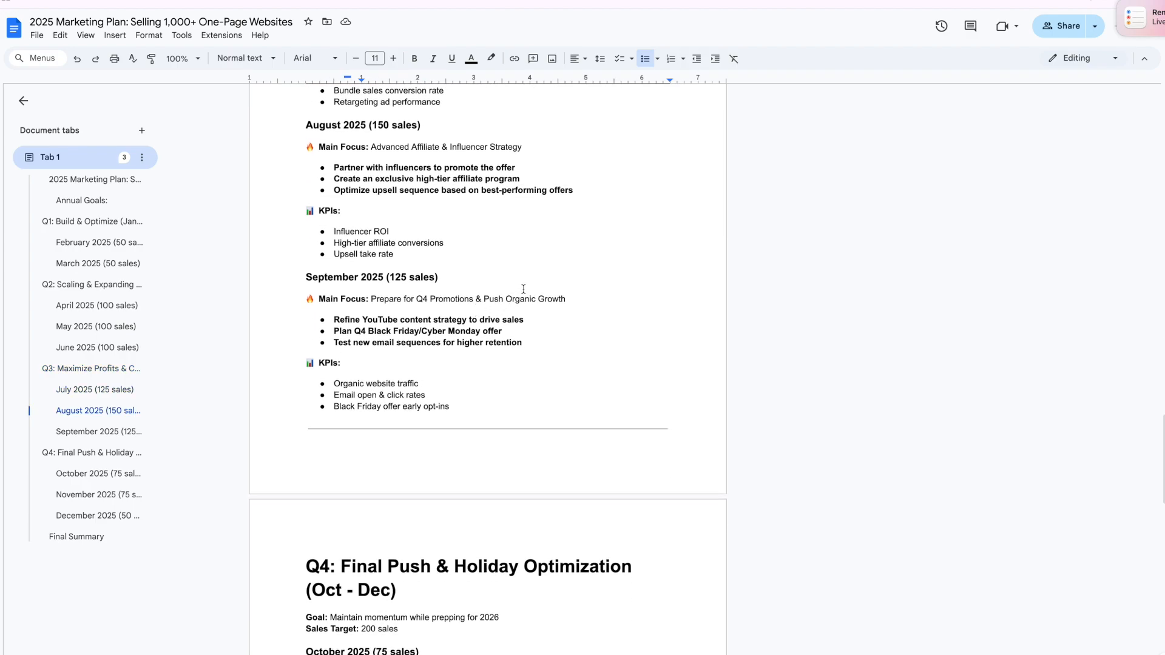
mouse_move(1137, 593)
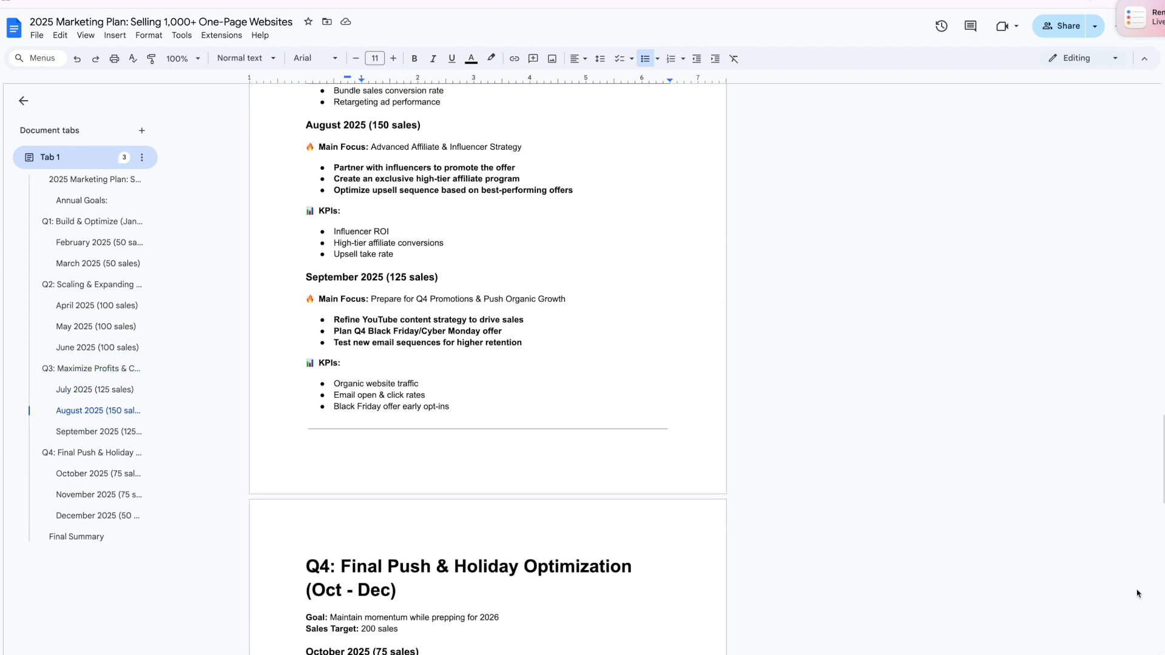